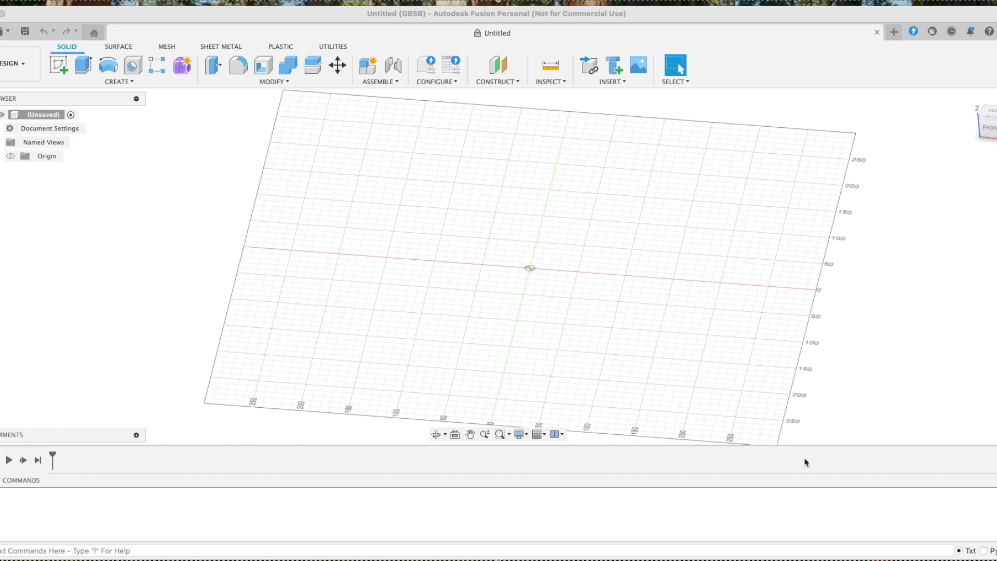
mouse_move(739, 412)
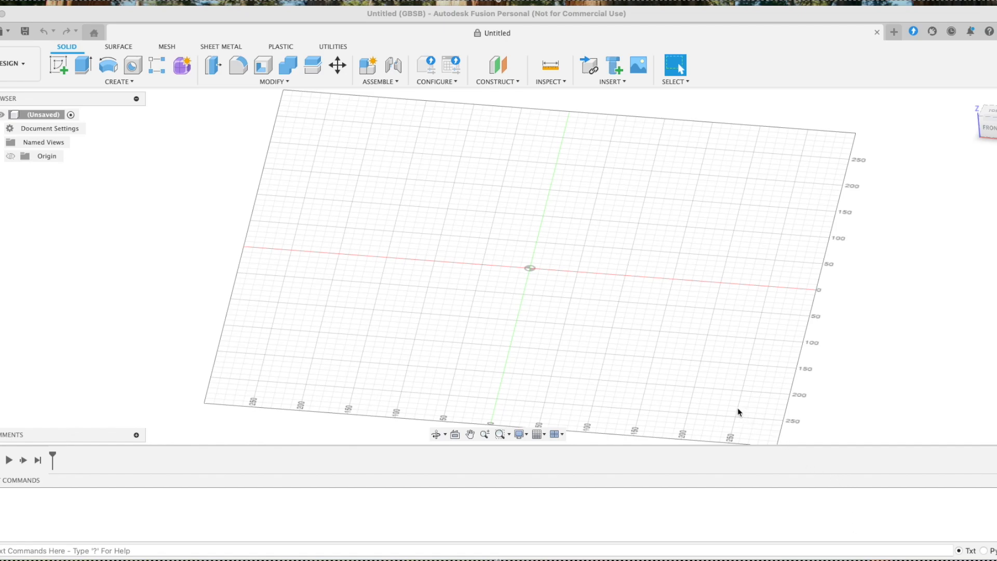
mouse_move(521, 278)
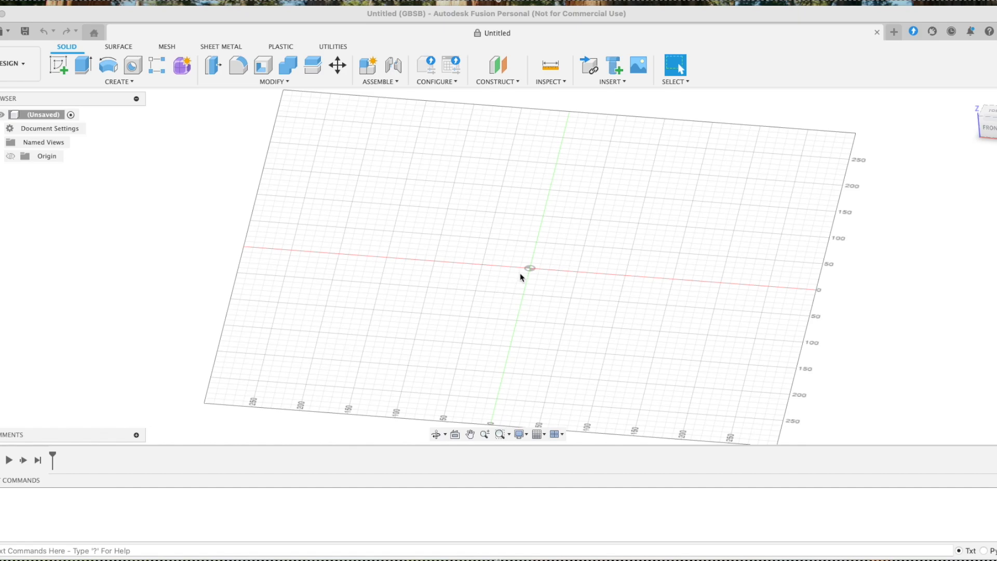
mouse_move(519, 292)
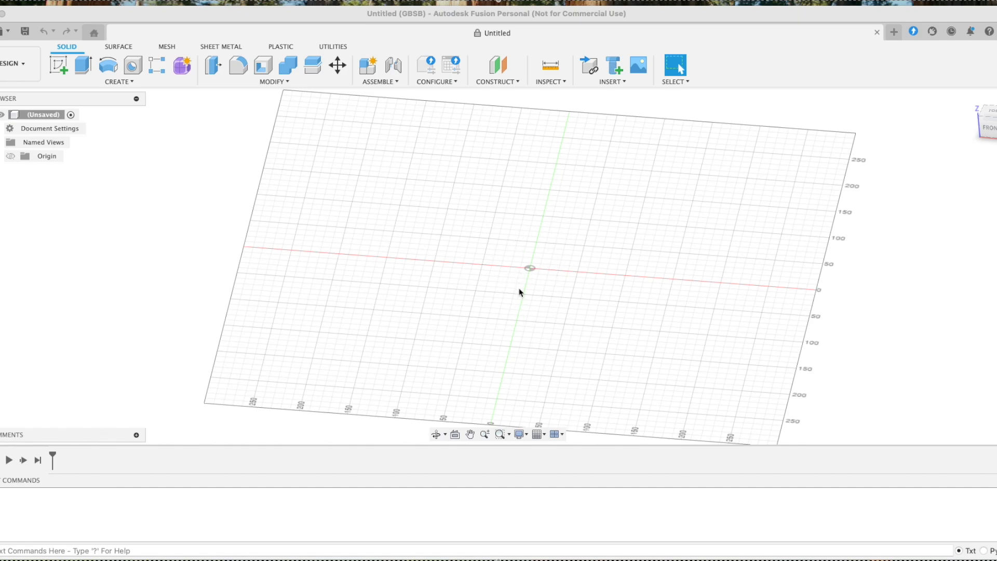
mouse_move(552, 262)
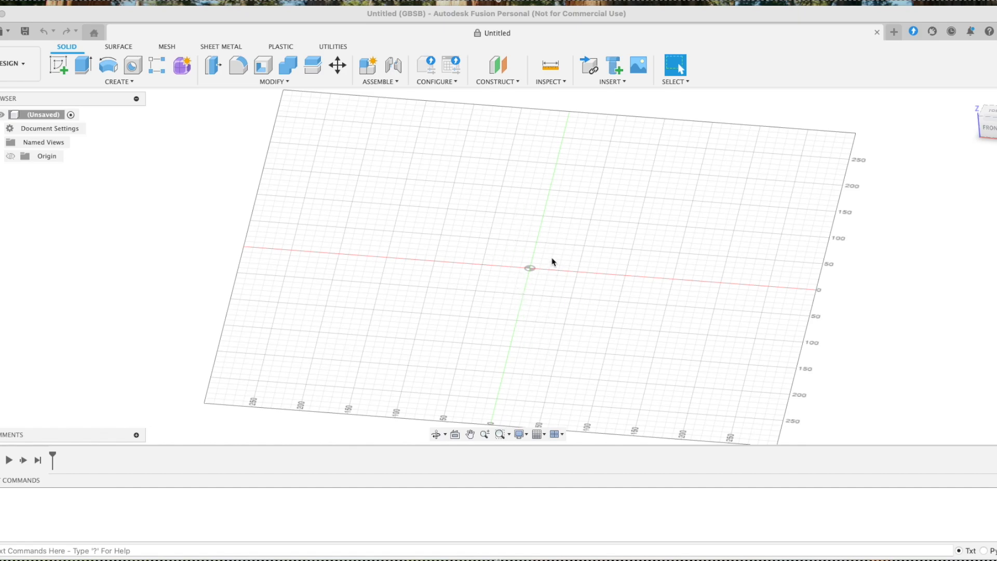
mouse_move(459, 216)
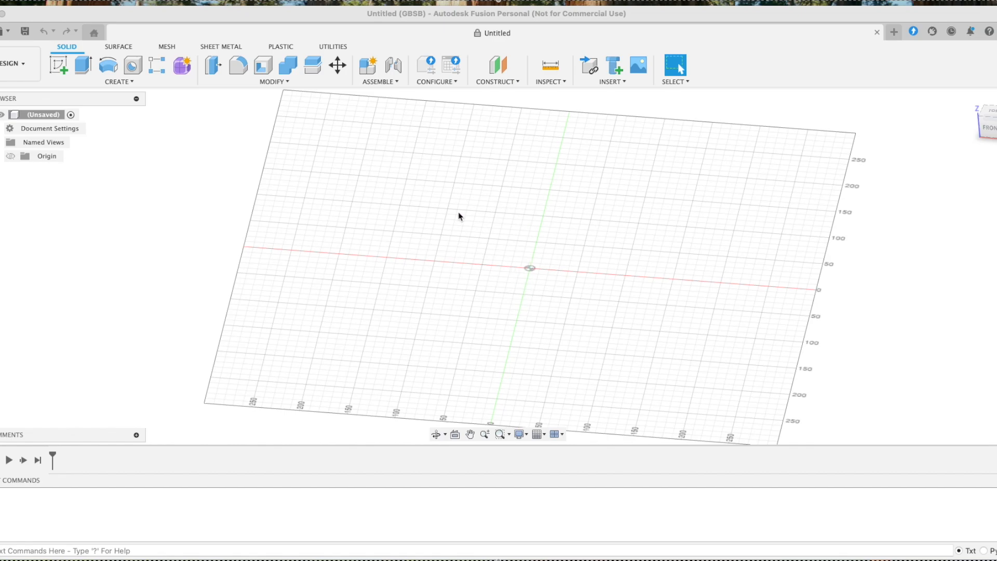
mouse_move(533, 322)
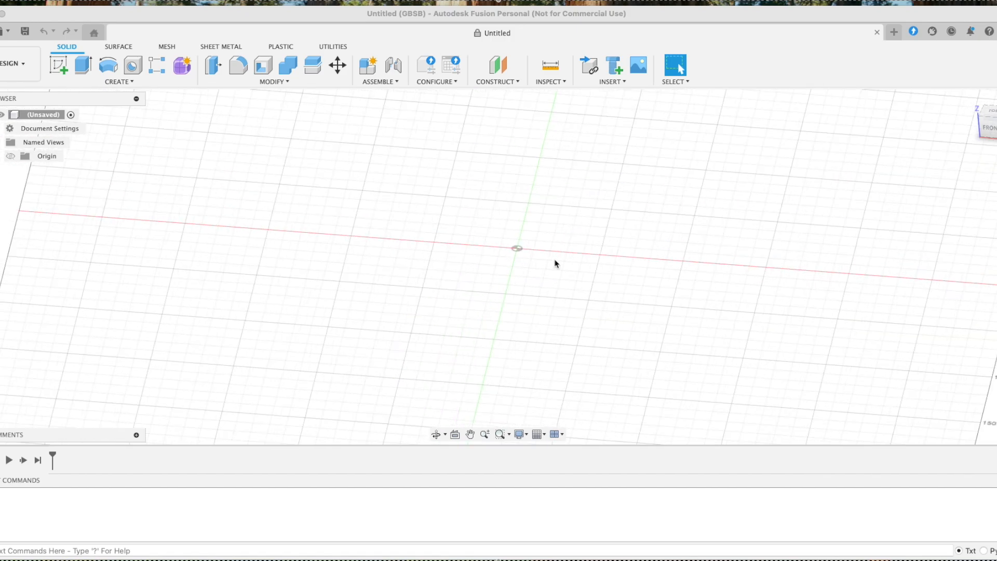
mouse_move(520, 433)
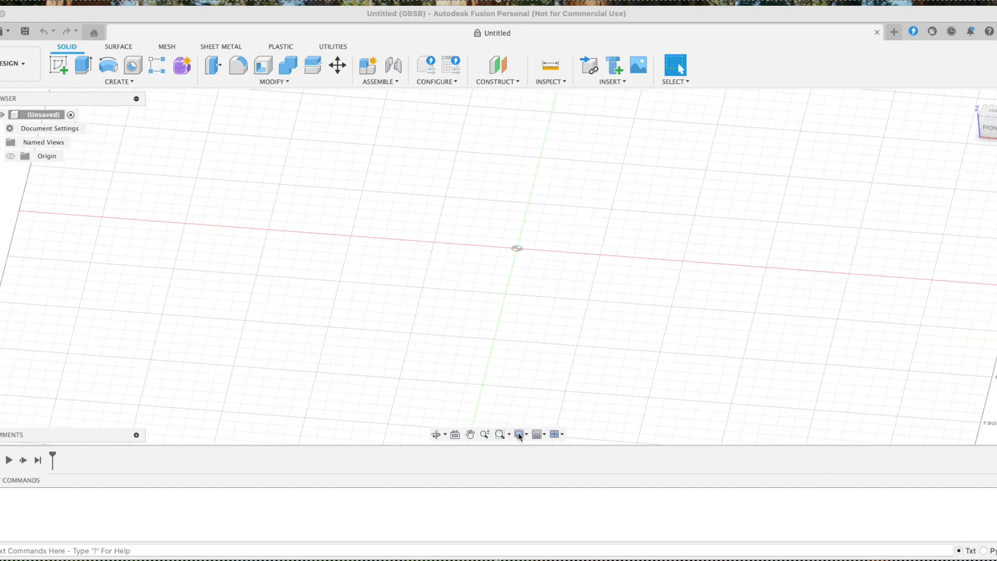
- Switch the viewport environment to Dark Sky from Display Settings
left_click(518, 434)
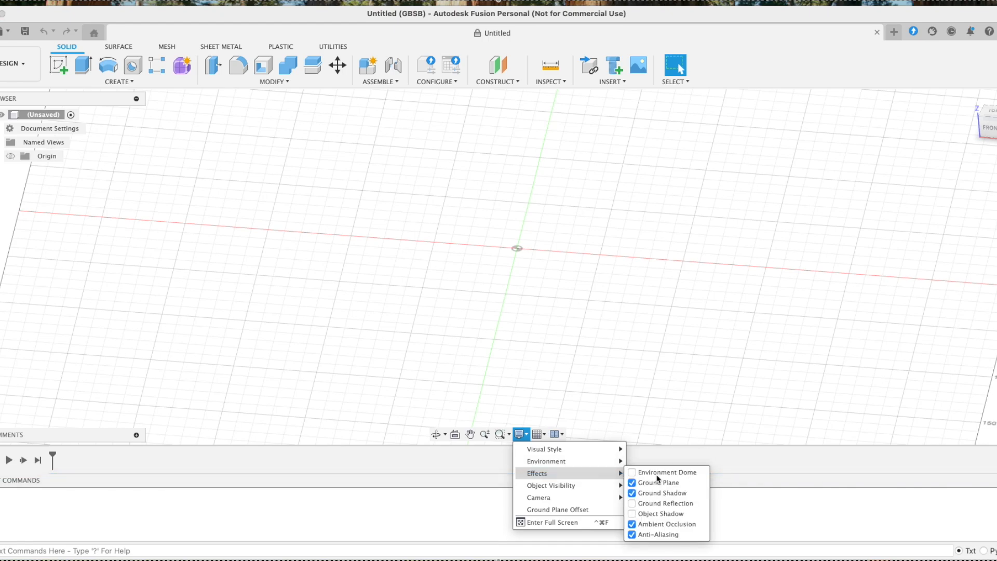
left_click(546, 462)
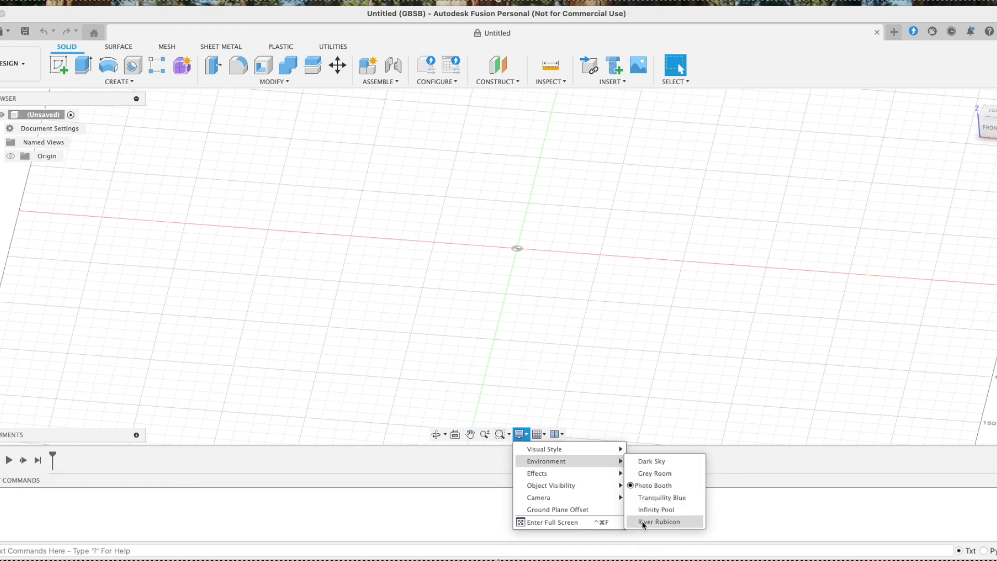
mouse_move(649, 461)
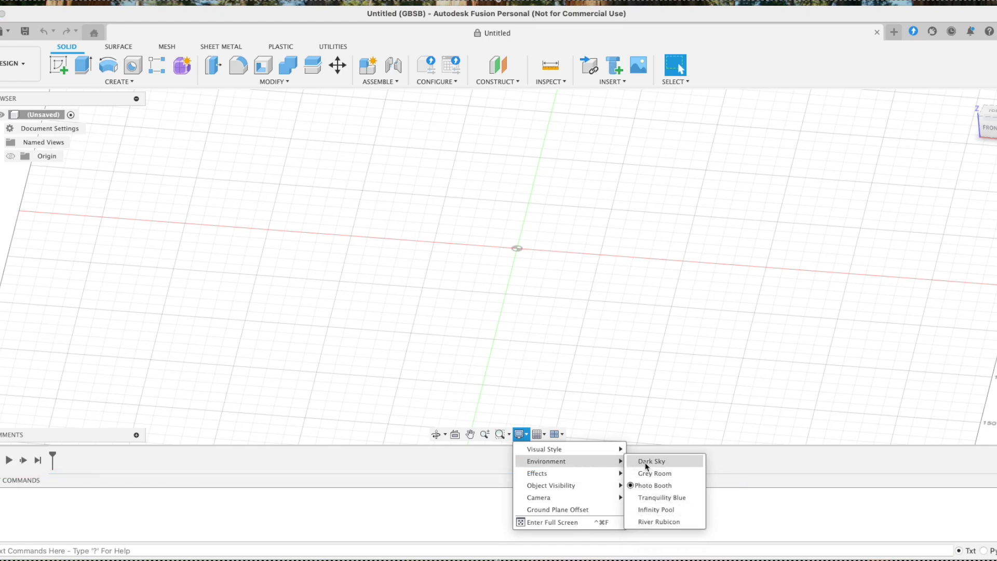
left_click(651, 461)
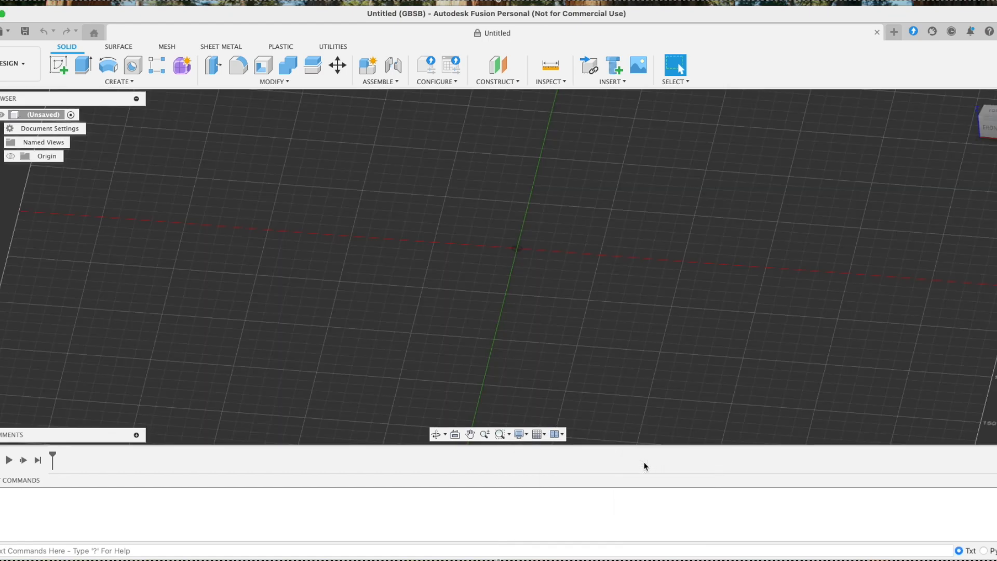
- Change the environment to Grey Room, then restore the light Photo Booth environment
left_click(521, 434)
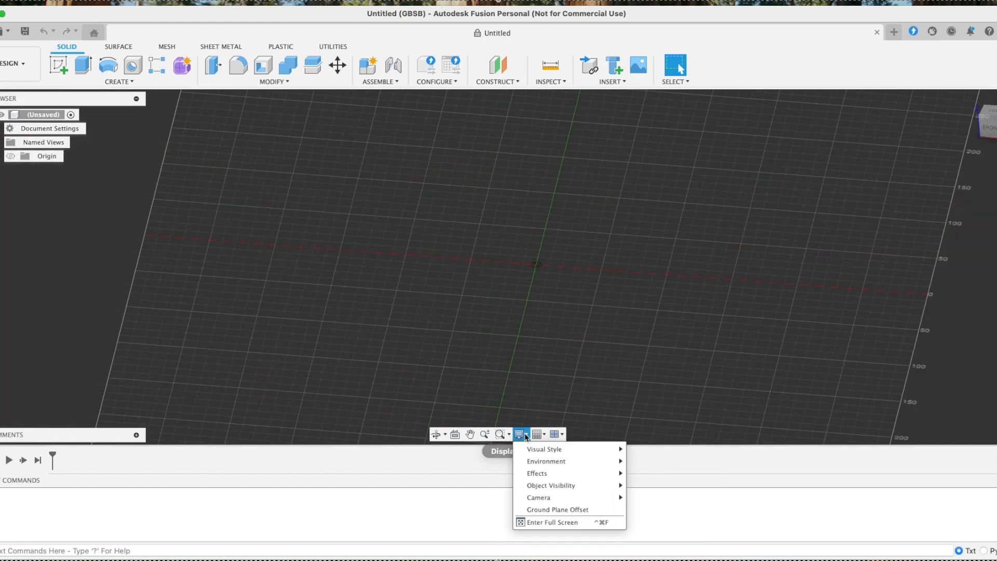
left_click(545, 462)
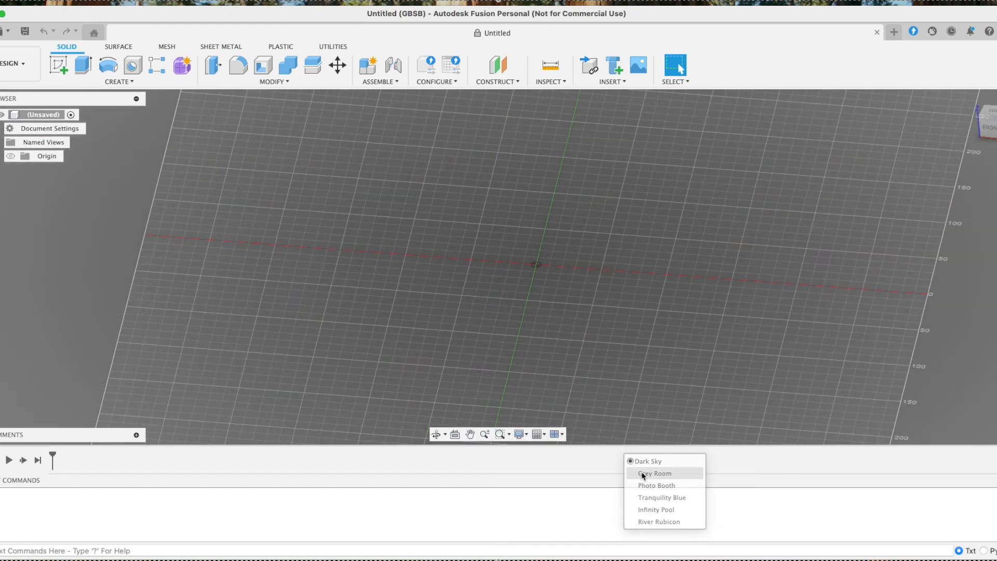
left_click(519, 433)
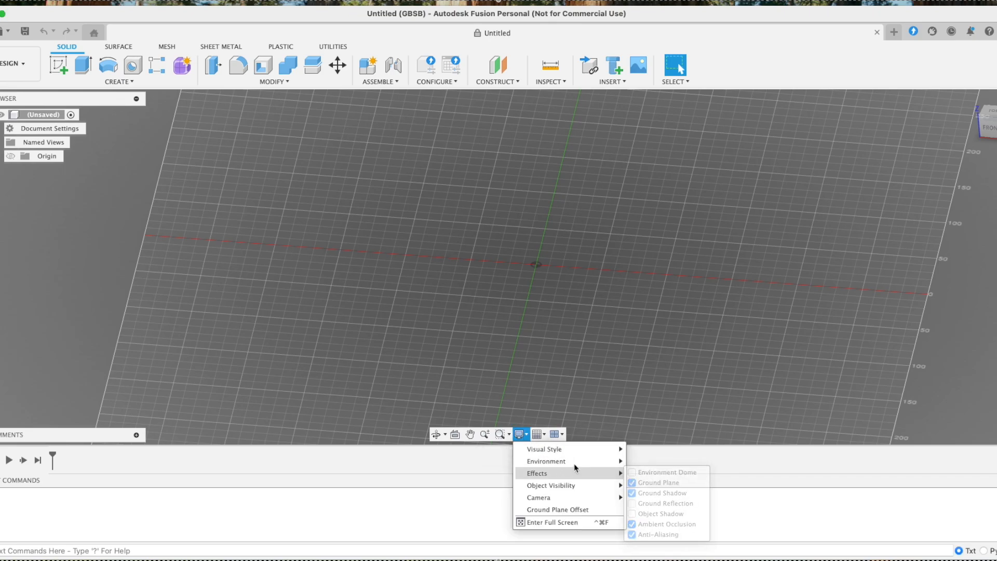
mouse_move(545, 461)
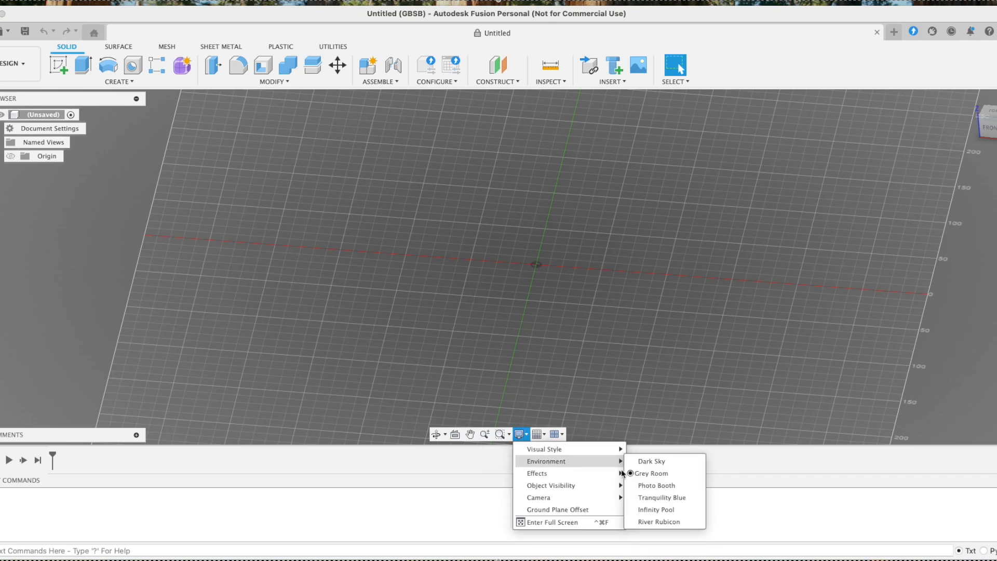
mouse_move(632, 484)
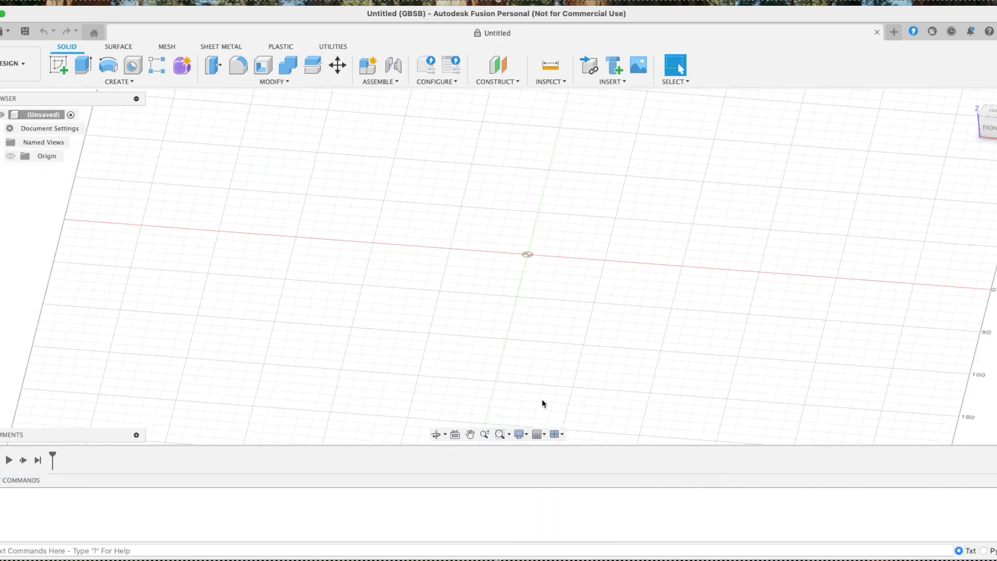
left_click(519, 434)
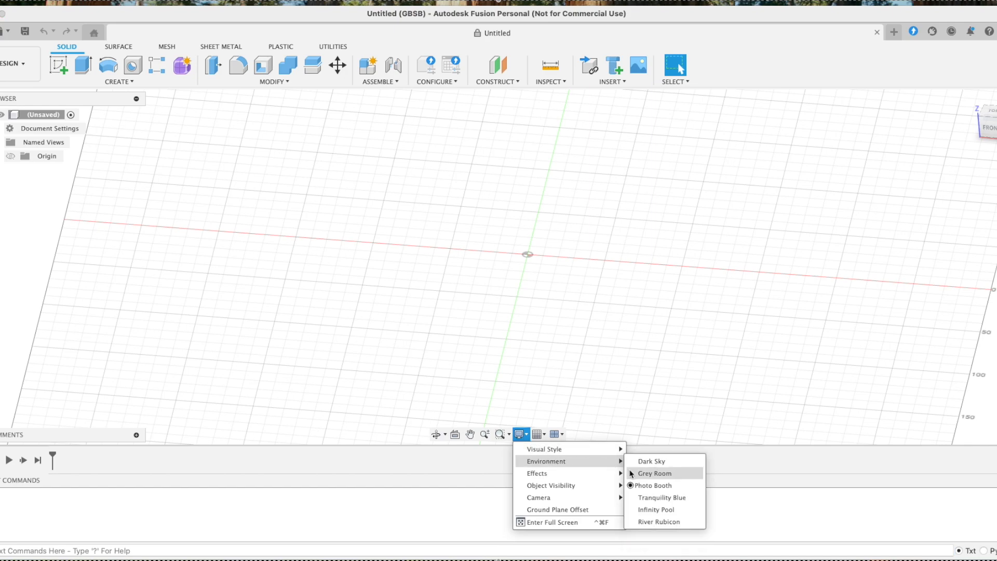
mouse_move(620, 369)
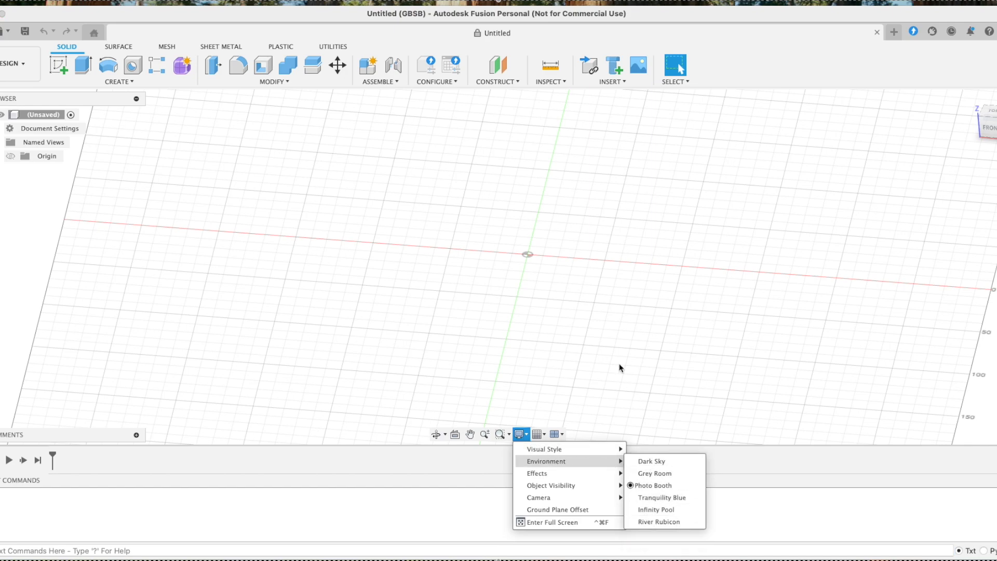